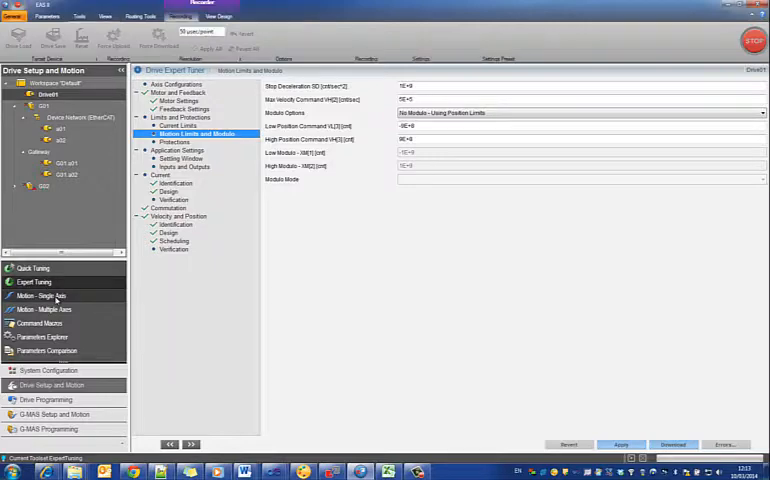
# Switch to the Motion – Single Axis tool set from the Toolsets list
pyautogui.click(42, 295)
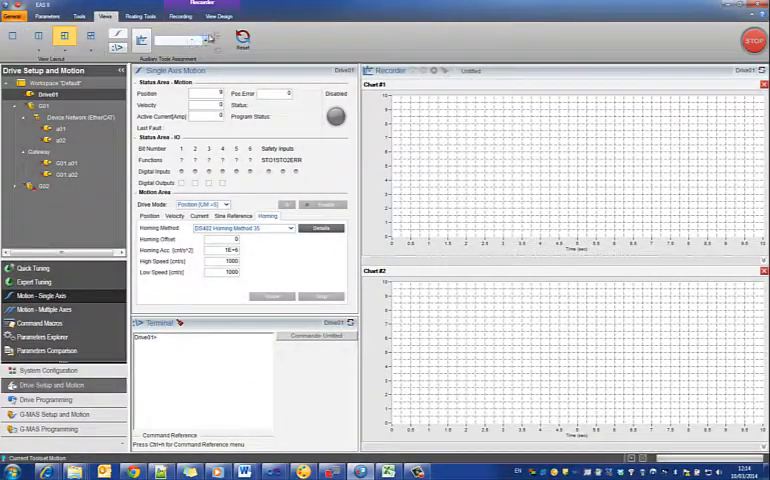
# Apply the four-tool View Layout from the Views ribbon
pyautogui.click(202, 38)
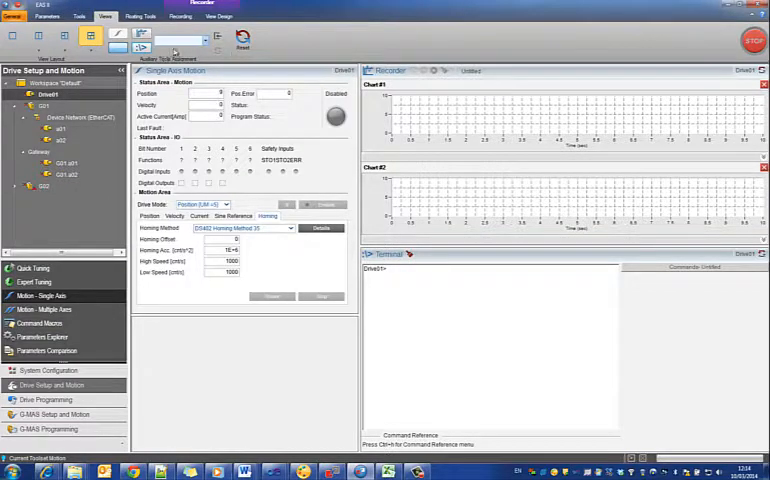
# Assign Status Monitor to the lower-right area via the Auxiliary Tools Assignment dropdown
pyautogui.click(131, 50)
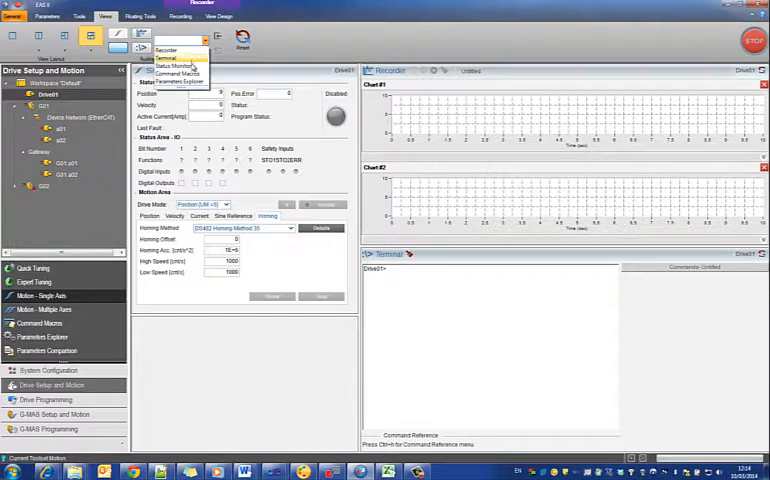
pyautogui.click(175, 62)
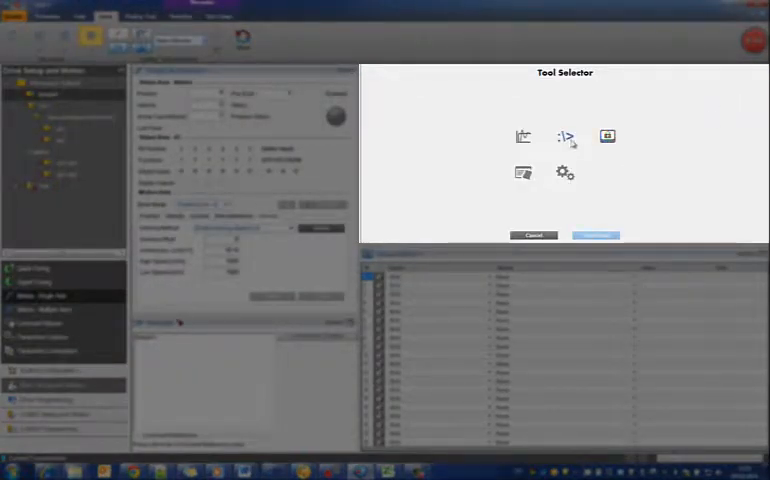
# Select Terminal in the Tool Selector to add Terminal 2 lower left
pyautogui.click(564, 136)
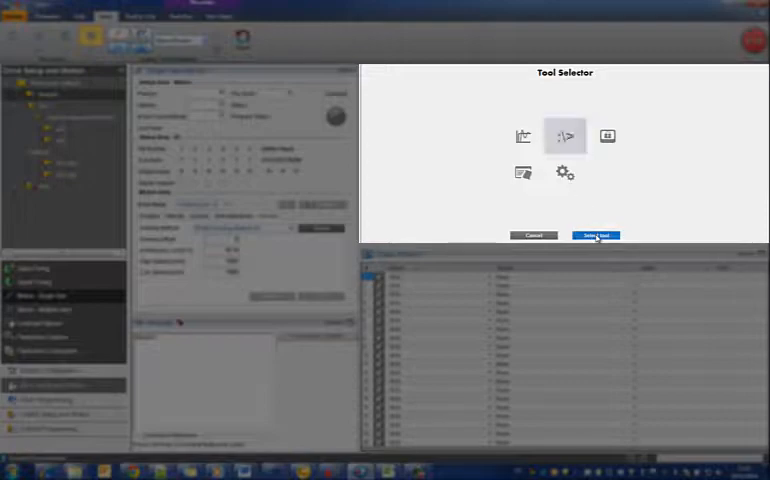
pyautogui.click(594, 236)
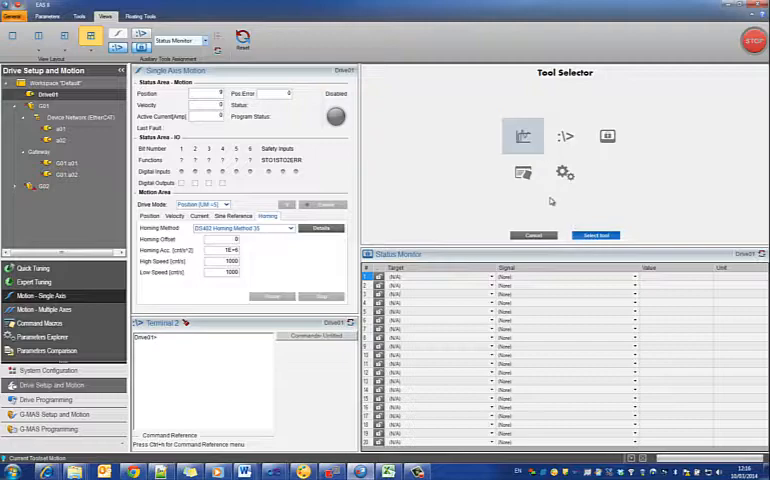
# Switch to the Expert Tuning tool set
pyautogui.click(595, 235)
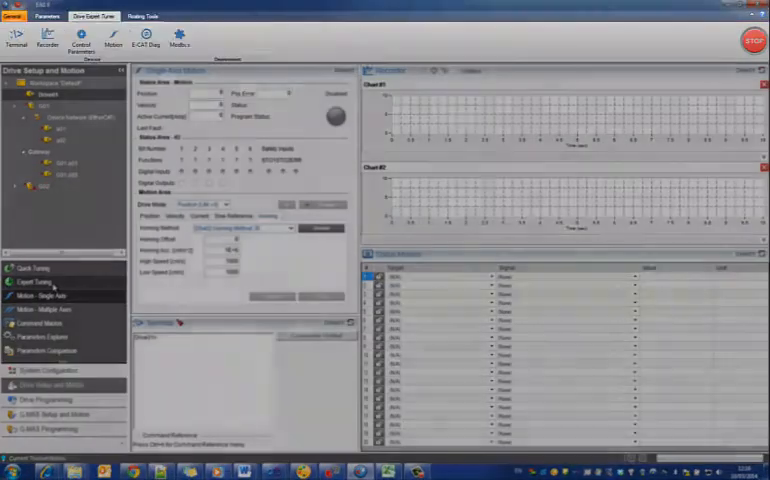
pyautogui.click(33, 282)
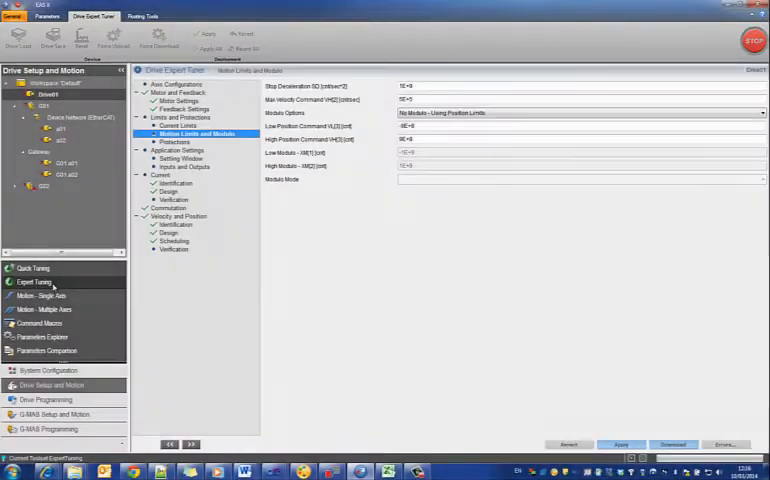